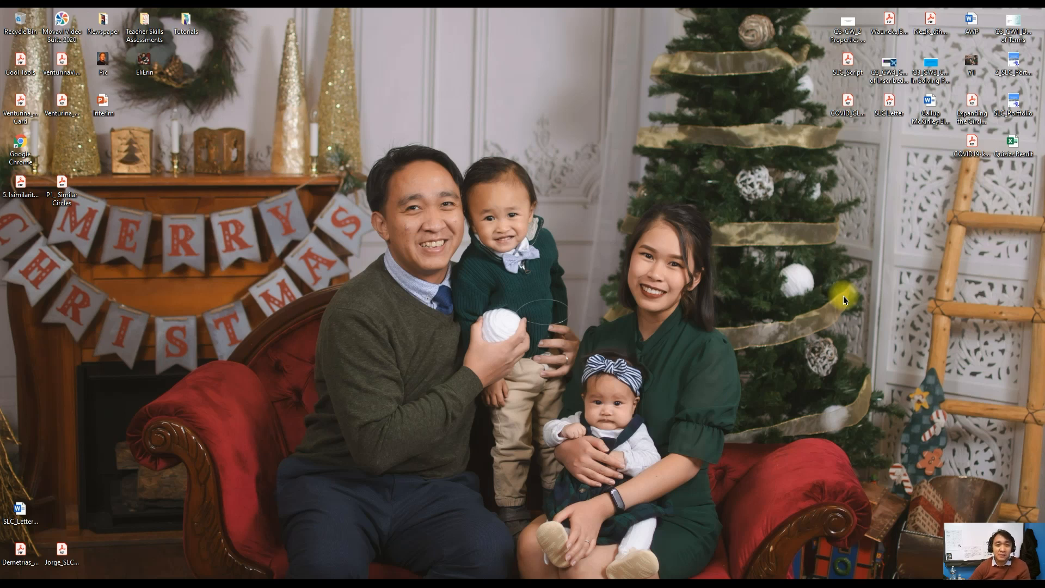
mouse_move(682, 308)
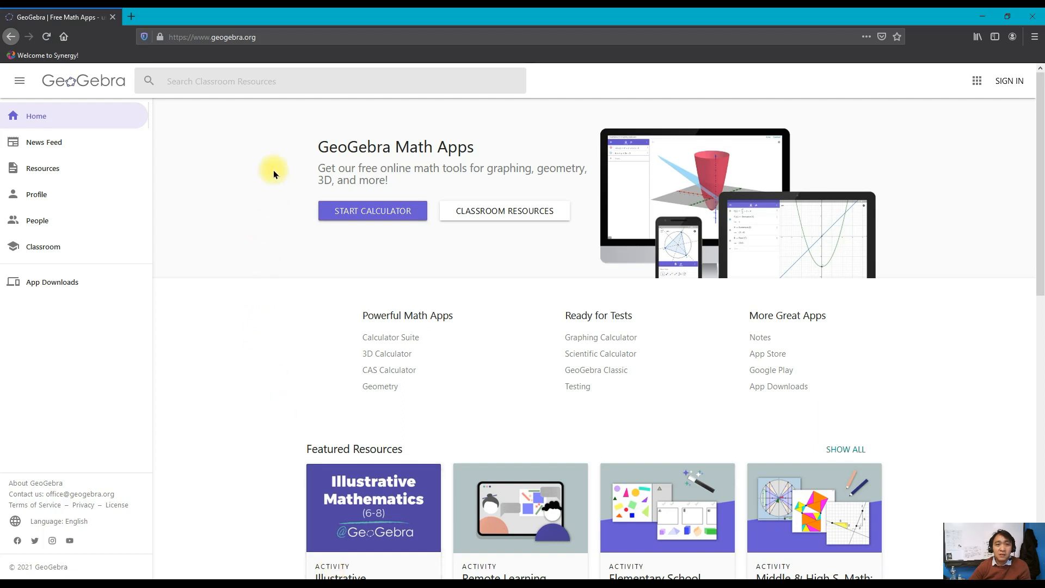
mouse_move(243, 349)
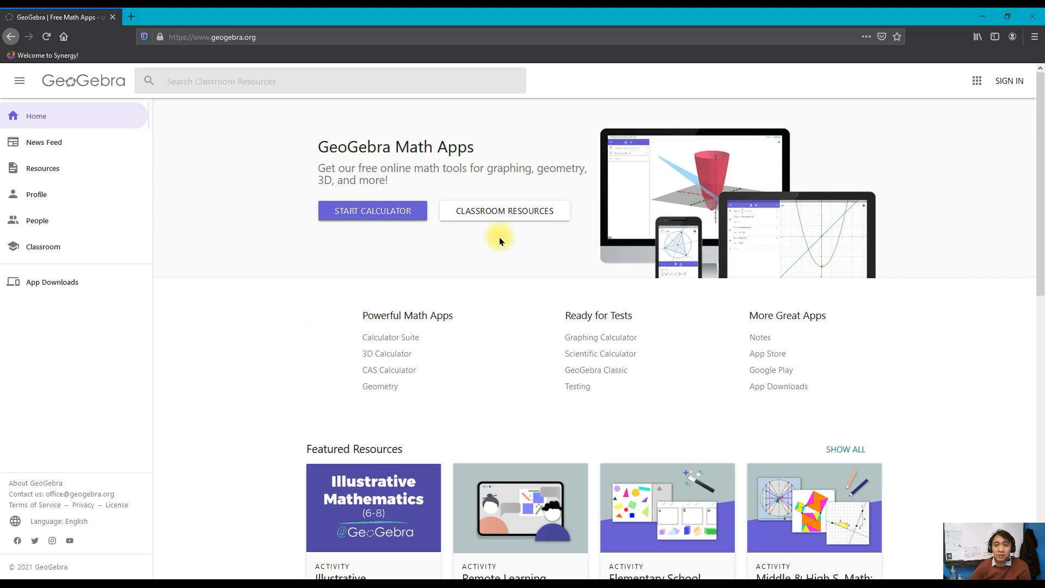
mouse_move(436, 238)
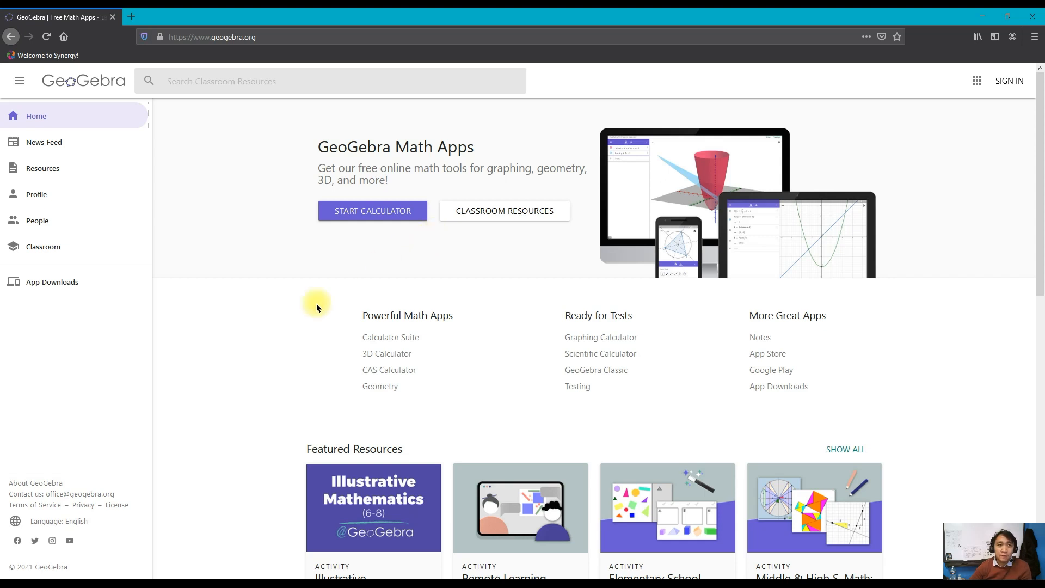
mouse_move(271, 342)
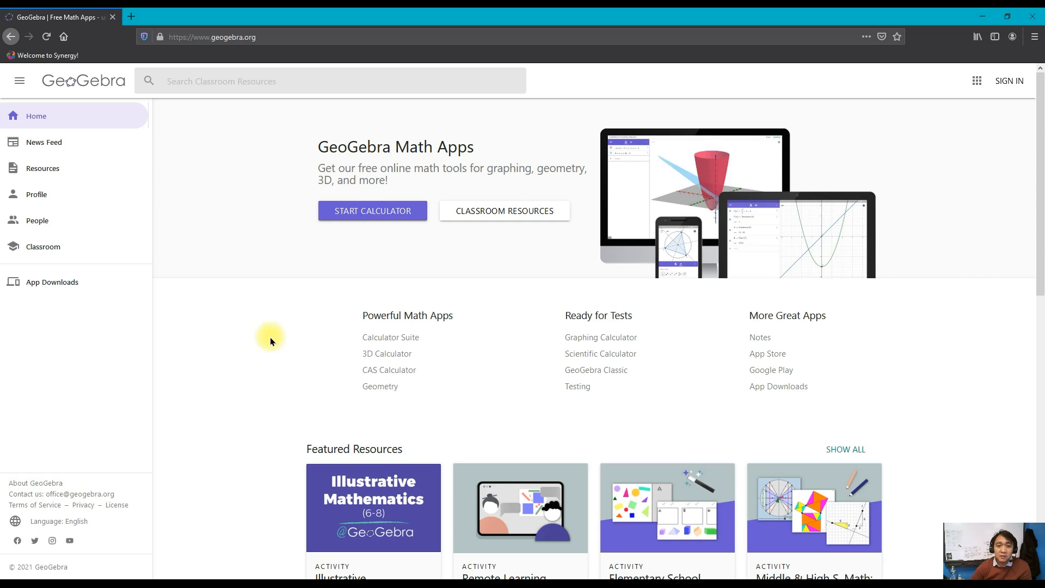
mouse_move(267, 333)
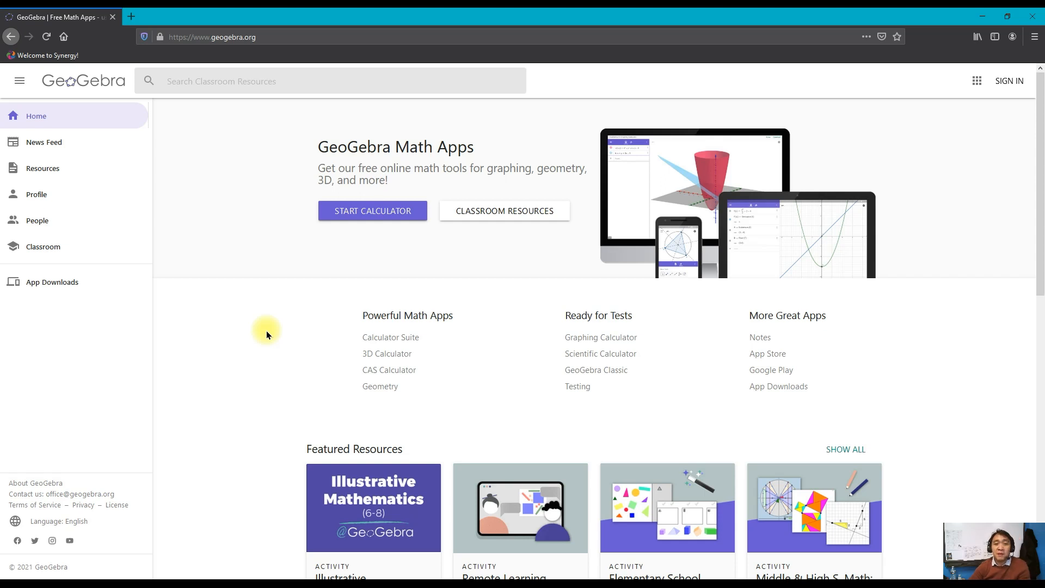
mouse_move(283, 325)
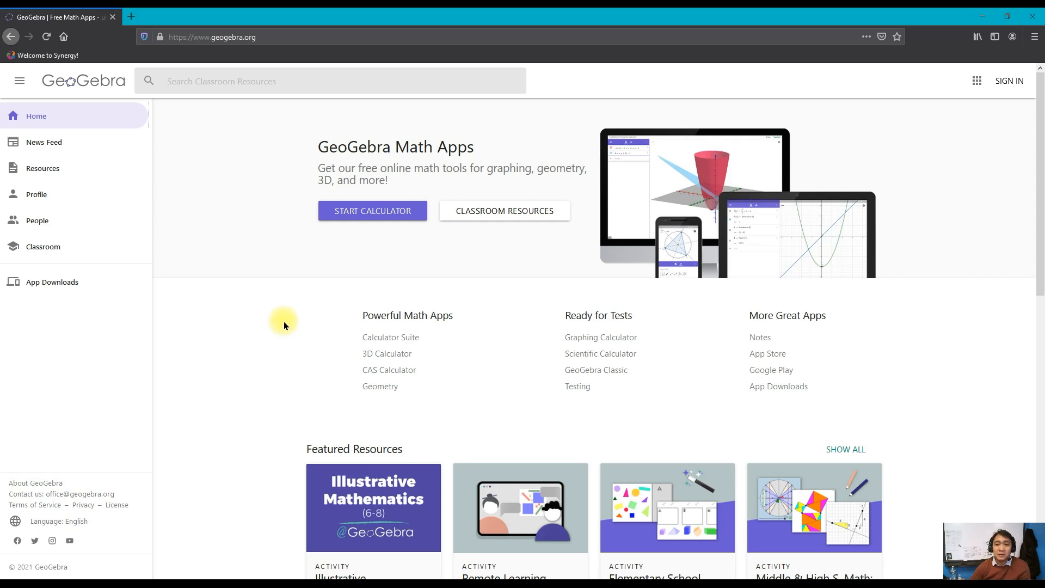
mouse_move(283, 310)
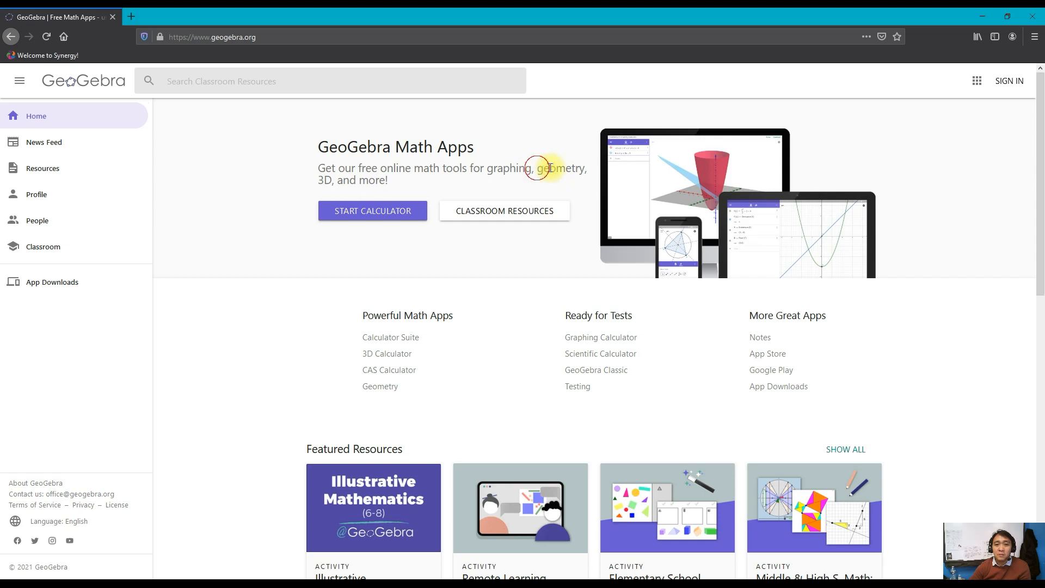
mouse_move(297, 342)
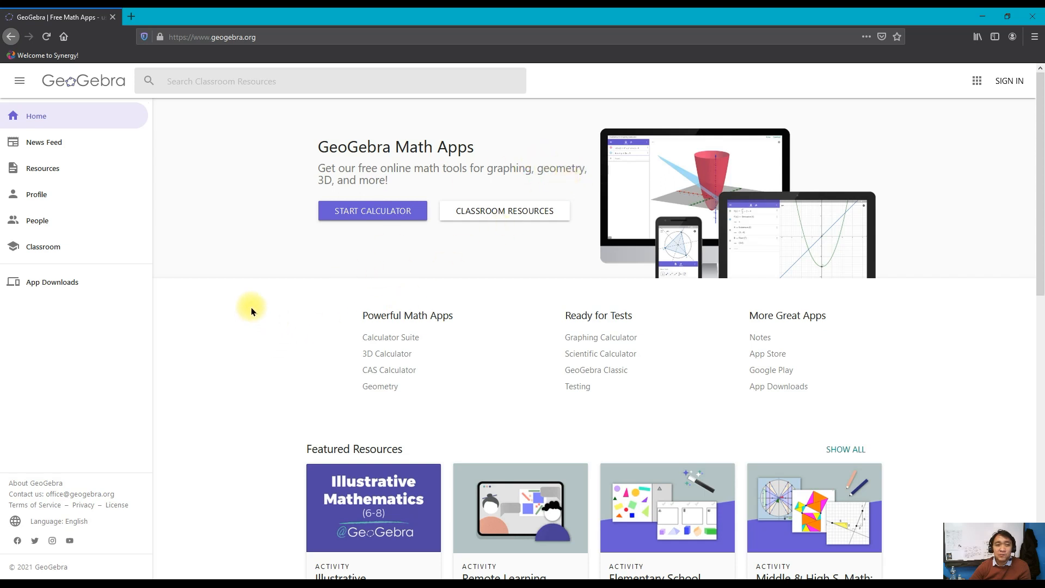
mouse_move(292, 318)
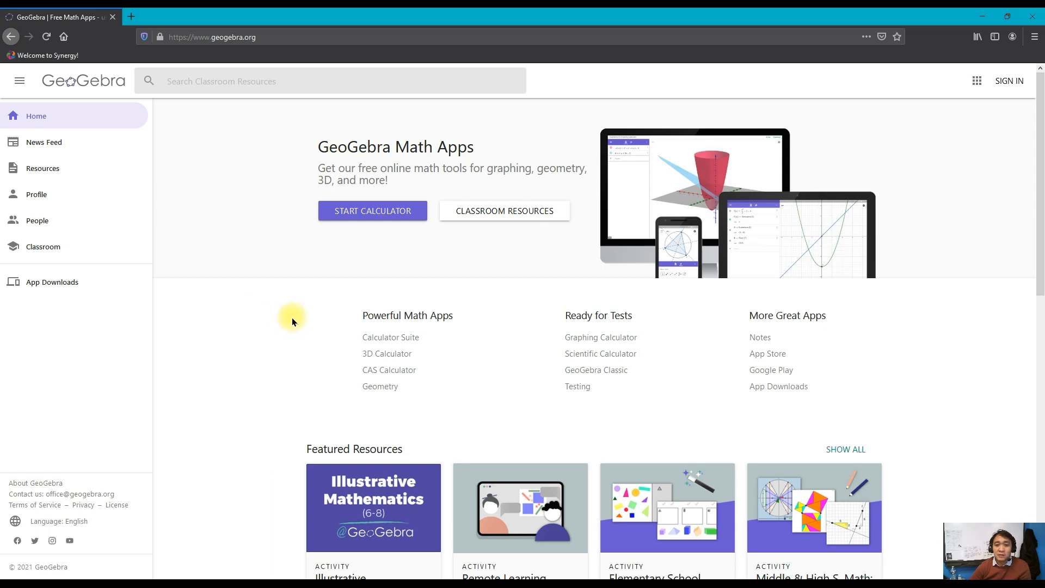
mouse_move(256, 312)
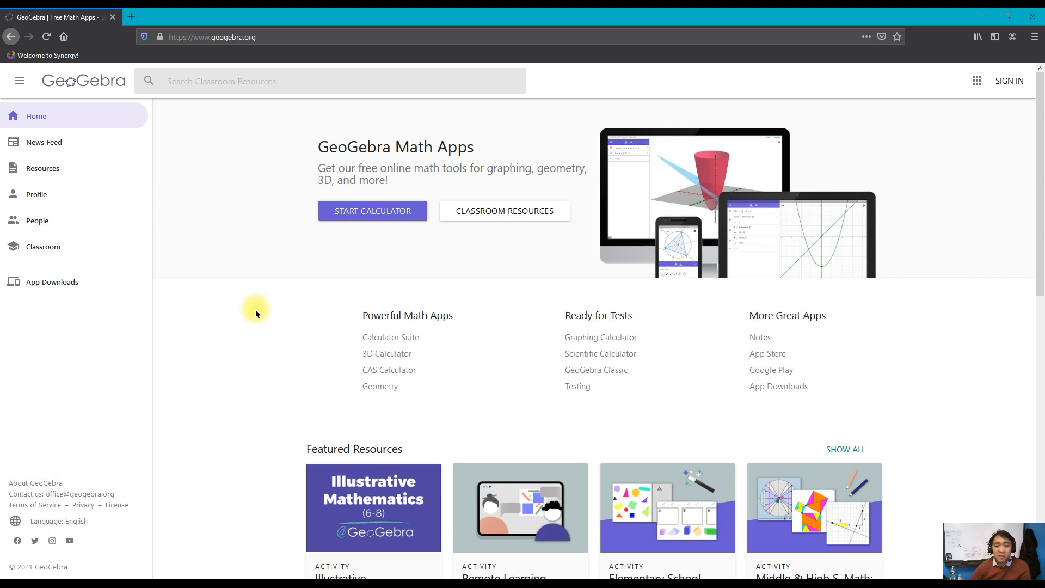
mouse_move(76, 80)
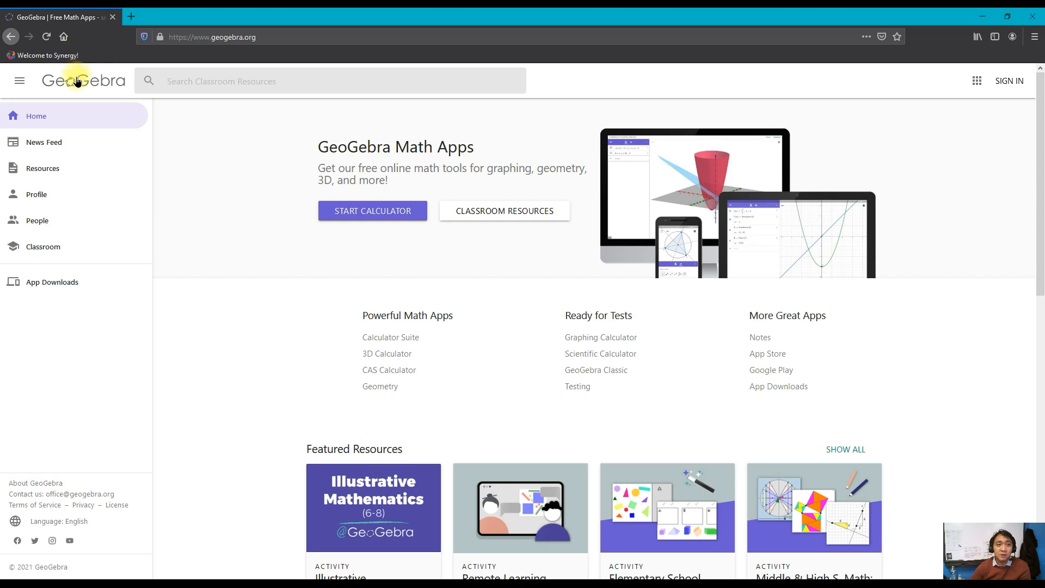
mouse_move(216, 358)
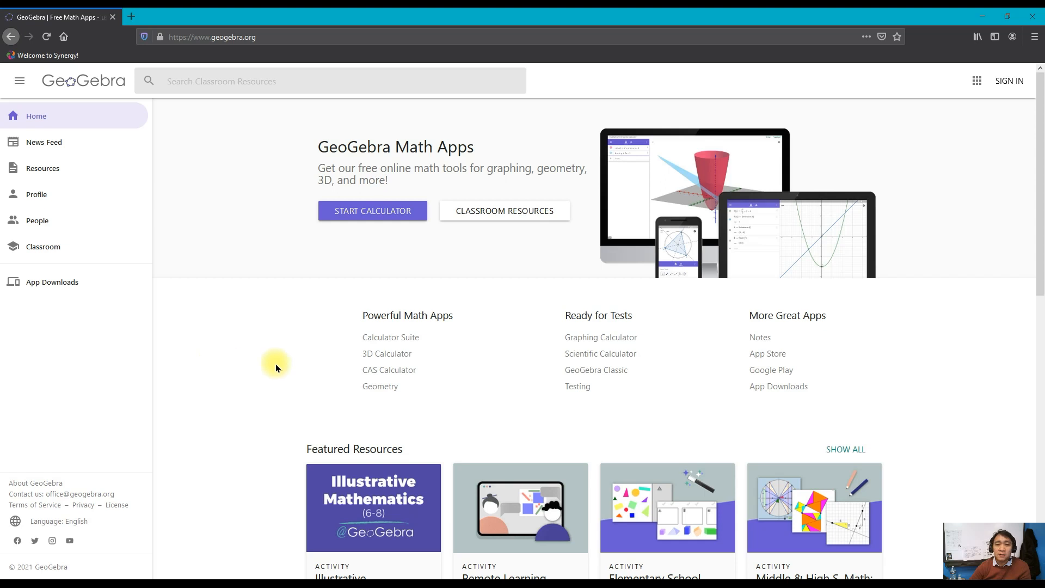
mouse_move(234, 385)
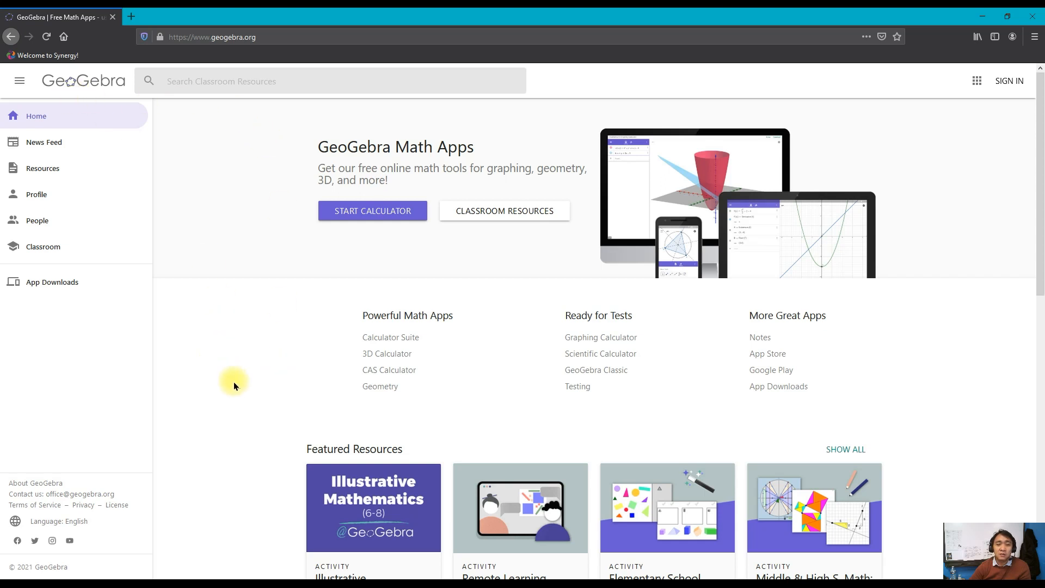
mouse_move(245, 385)
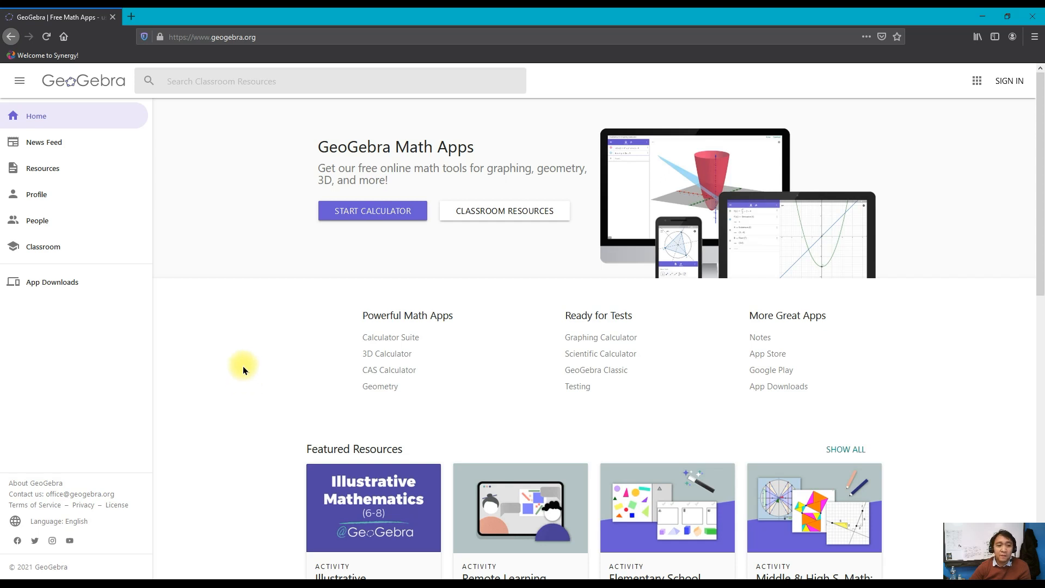
mouse_move(244, 367)
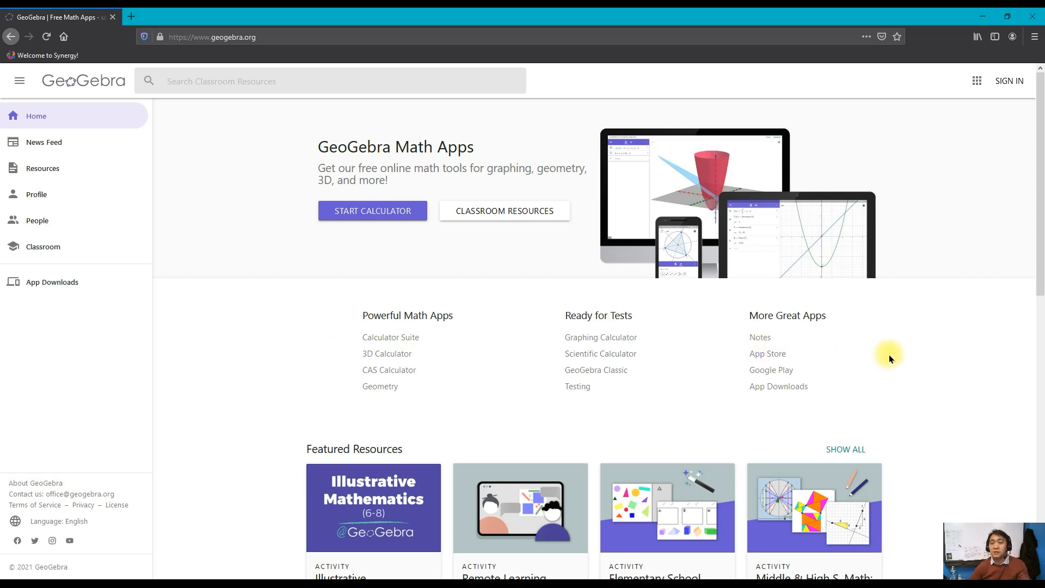
mouse_move(886, 336)
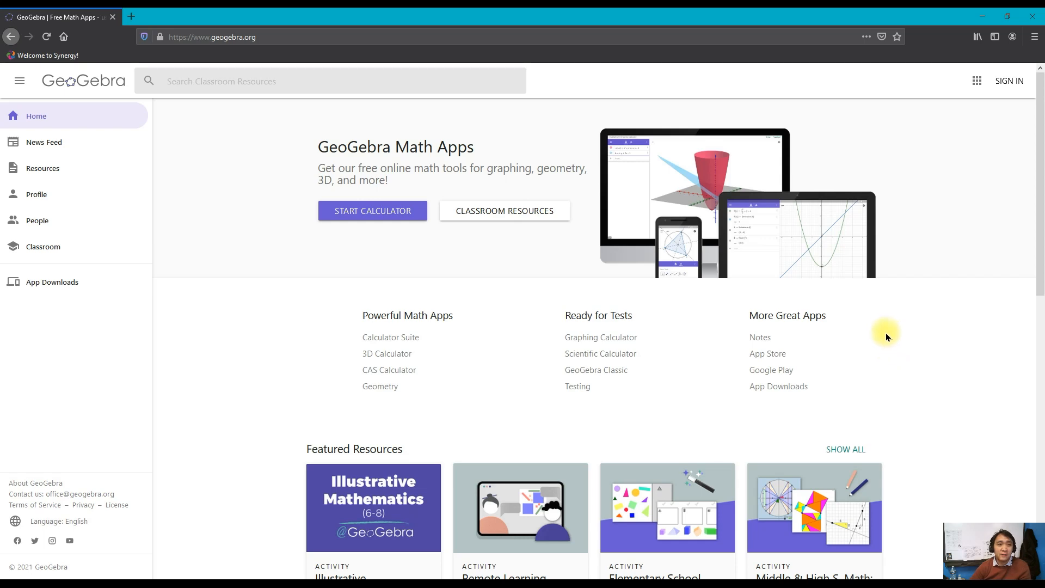
Step: From SIGN IN, reach the Create Account page offering Google, Office 365, Microsoft and other logins
left_click(1008, 80)
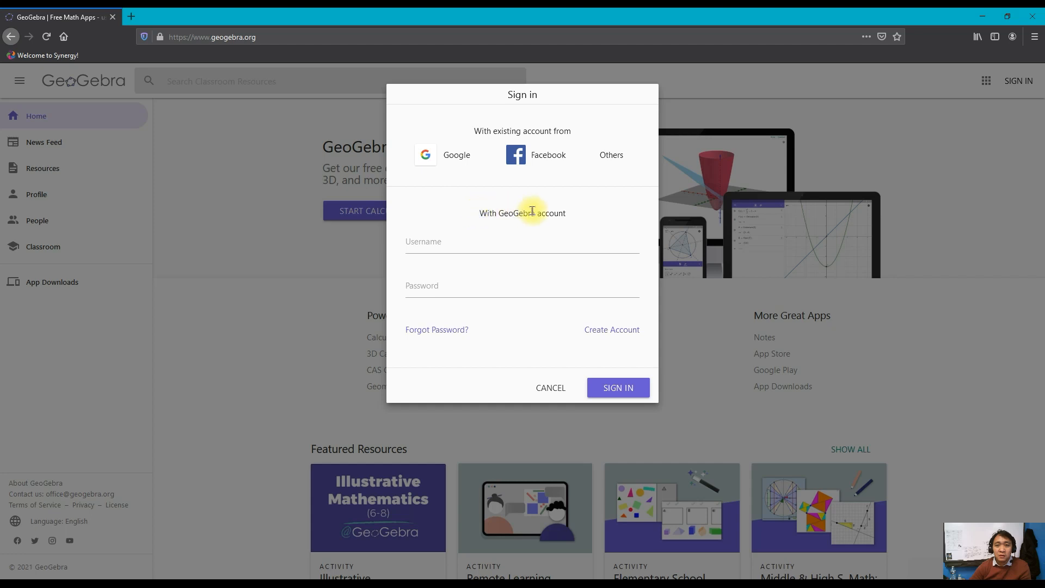
mouse_move(493, 130)
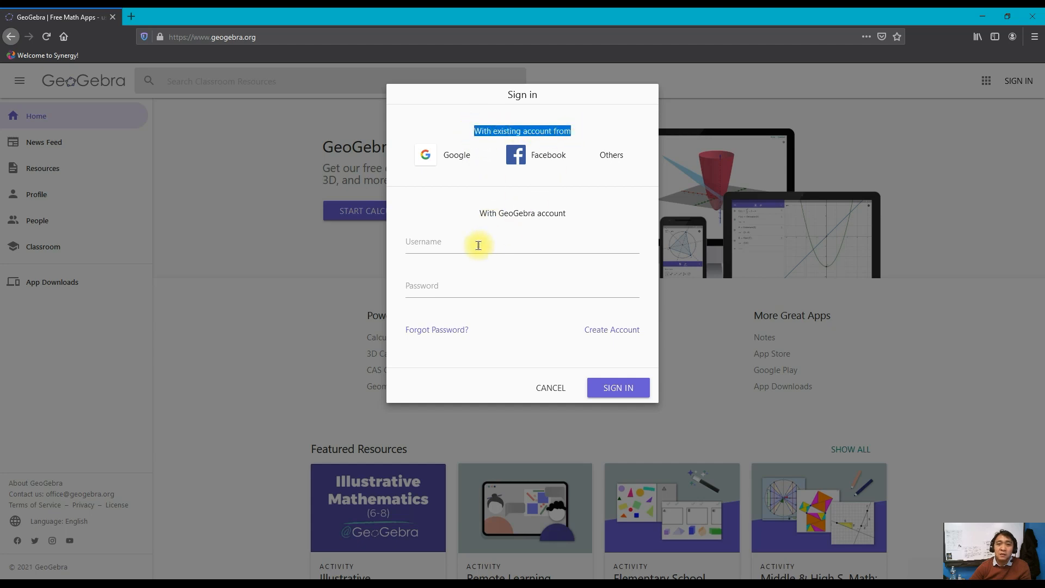
mouse_move(588, 160)
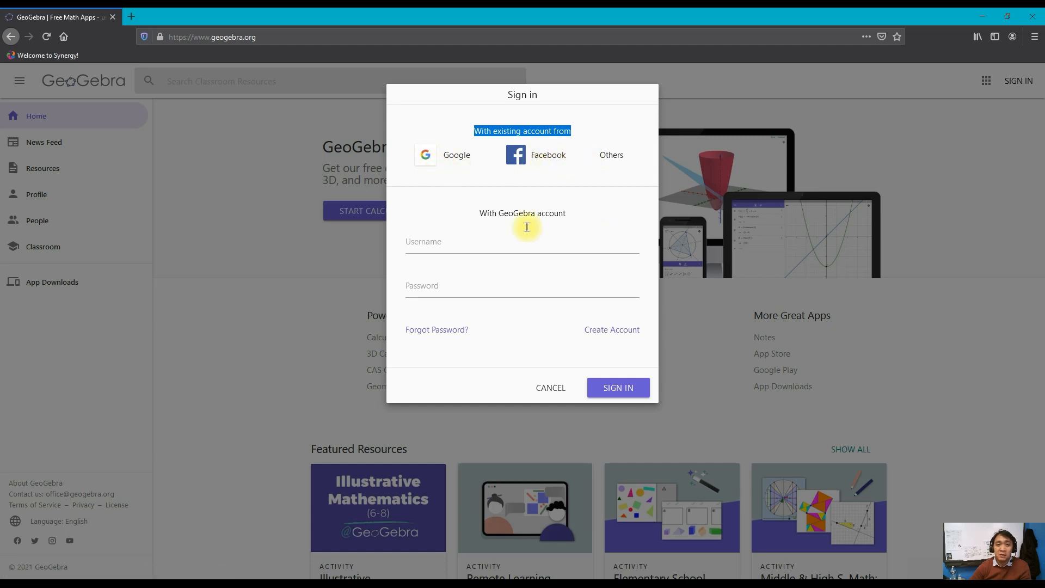
left_click(521, 242)
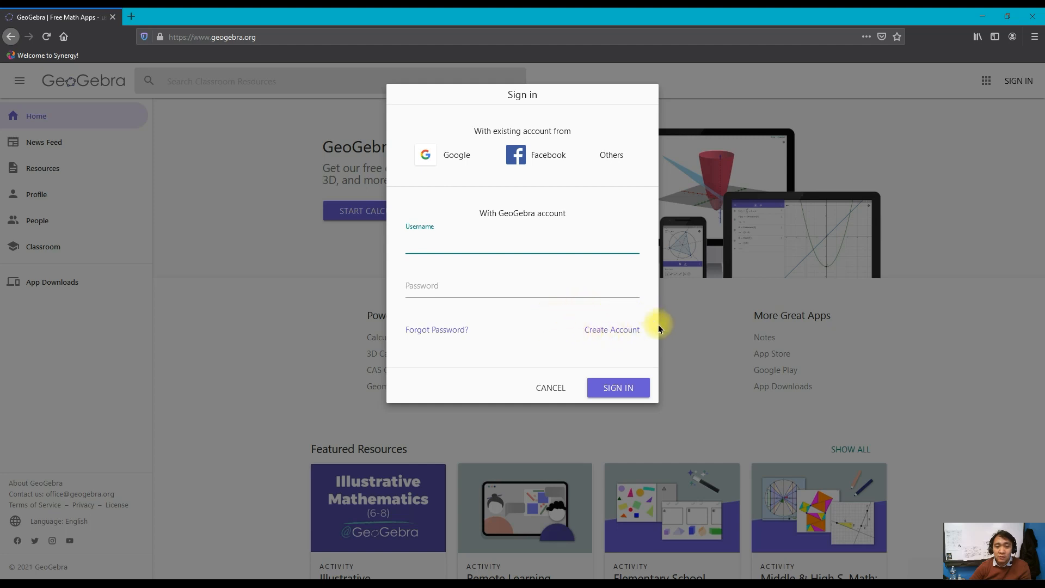
mouse_move(567, 334)
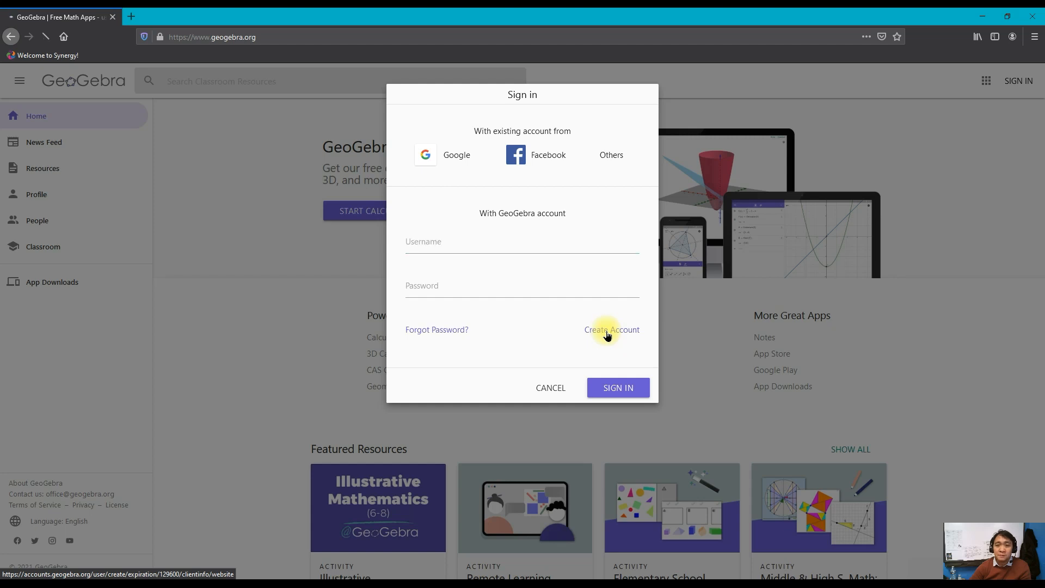
left_click(610, 328)
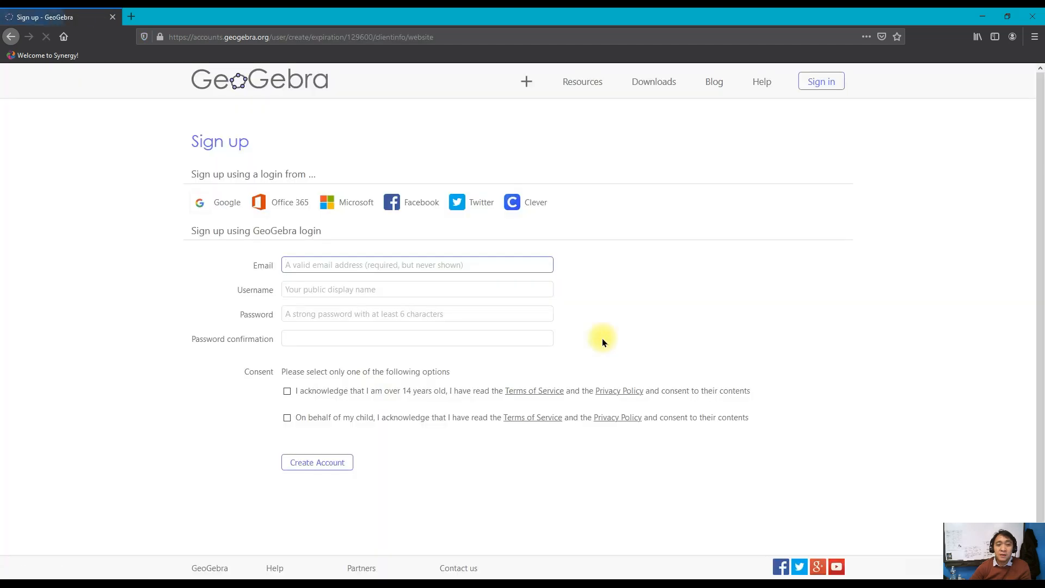
Step: Choose the Office 365 login under 'Sign up using a login from', reaching Microsoft sign-in
left_click(417, 264)
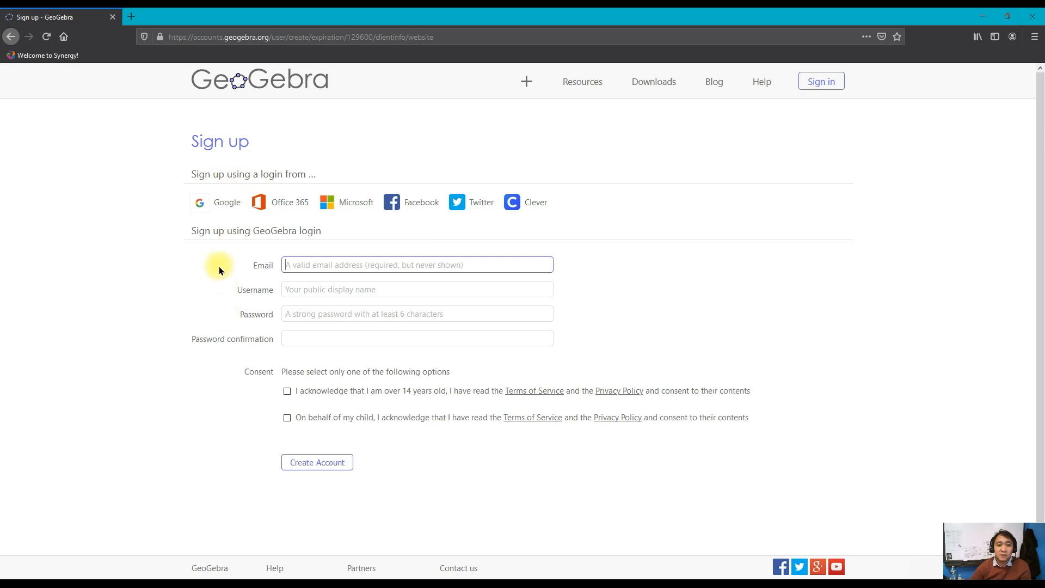
mouse_move(178, 272)
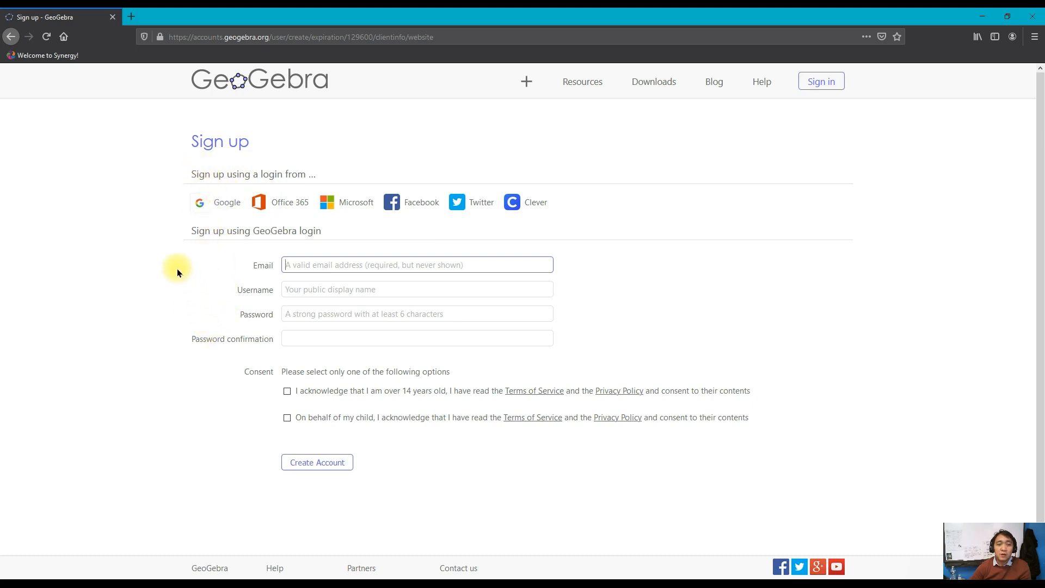
mouse_move(579, 218)
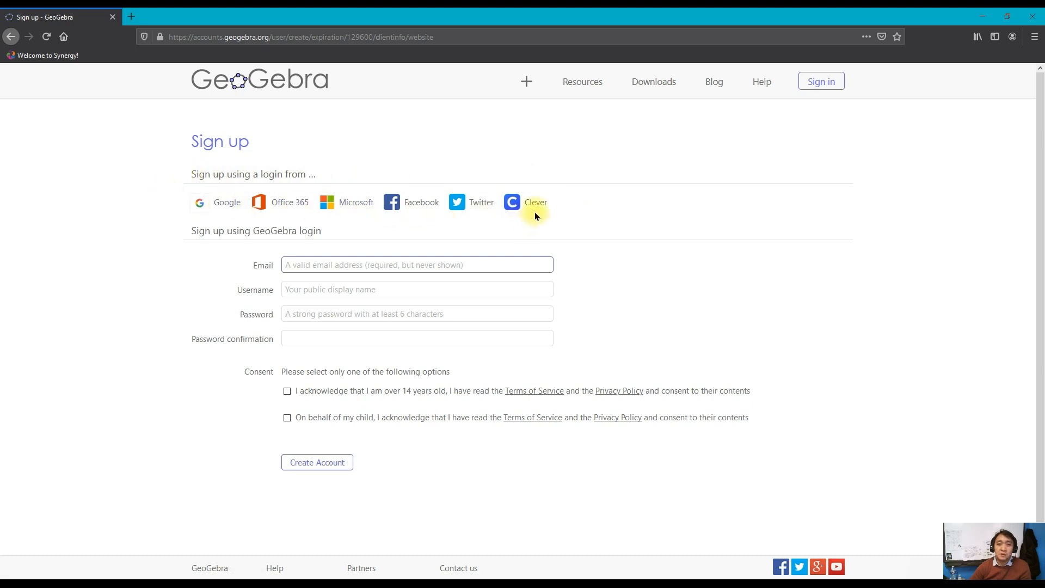
mouse_move(471, 206)
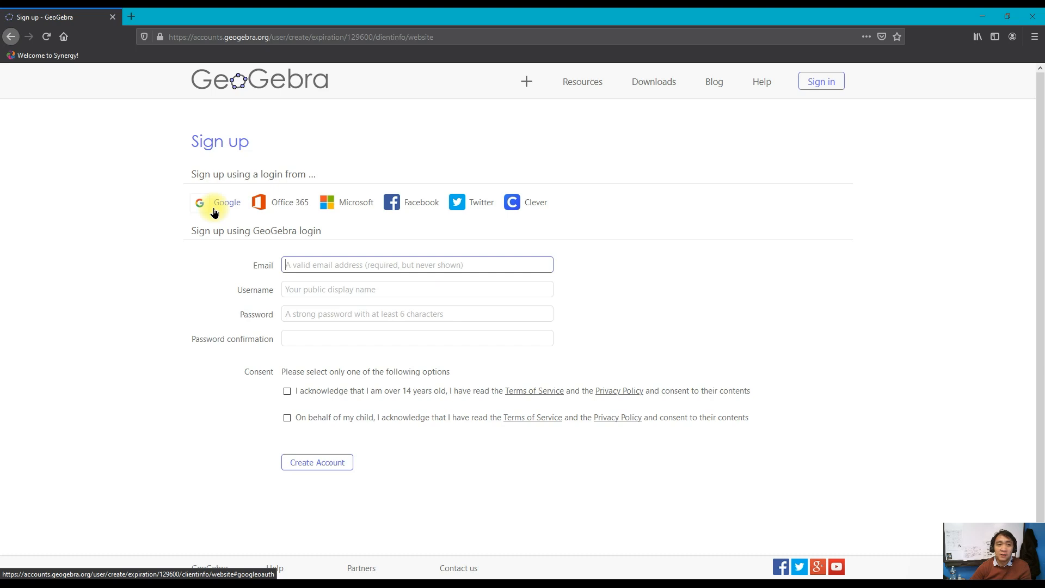
mouse_move(206, 245)
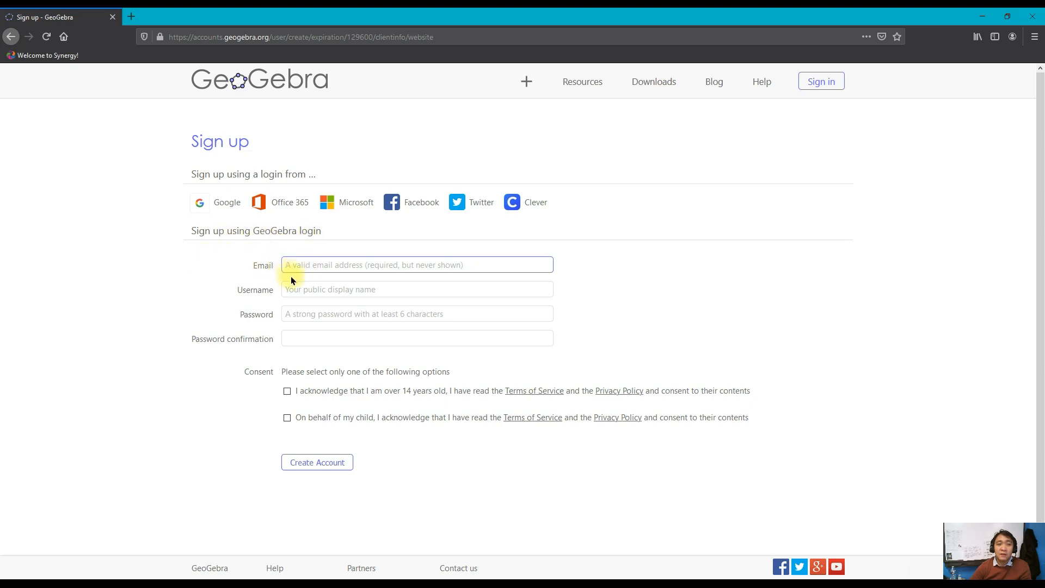
mouse_move(427, 285)
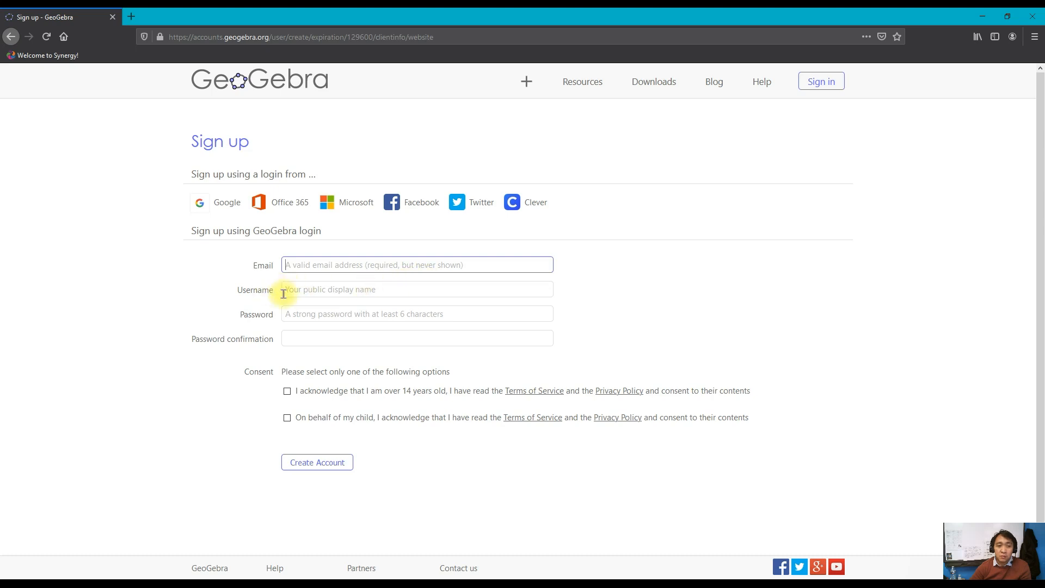
mouse_move(372, 306)
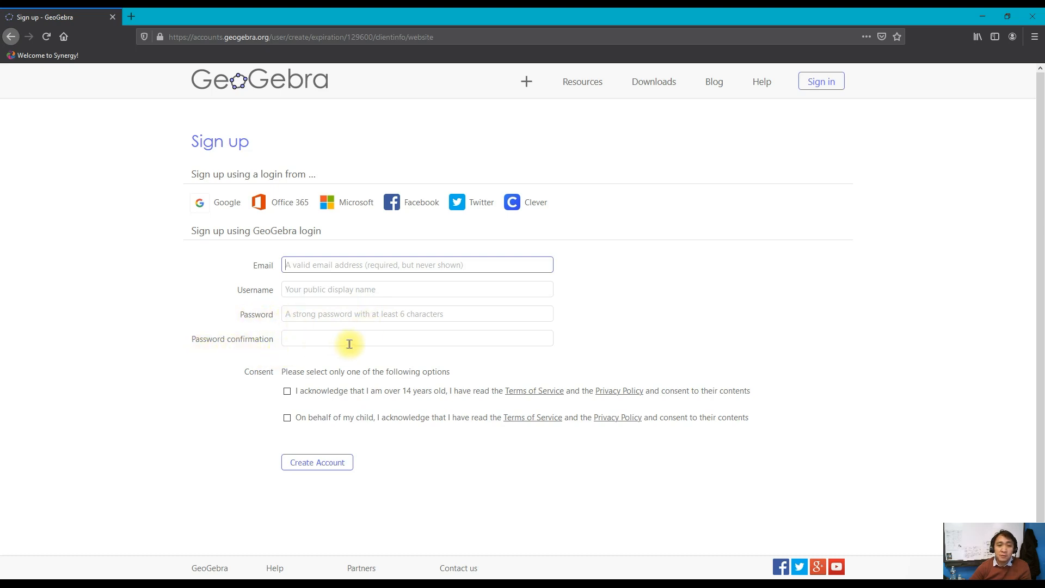
mouse_move(345, 373)
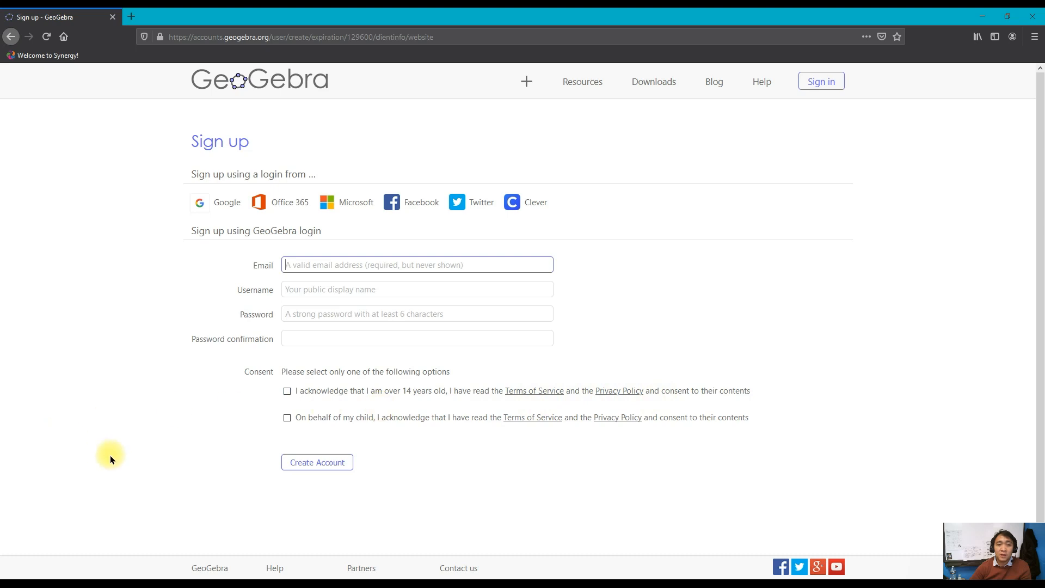
mouse_move(716, 210)
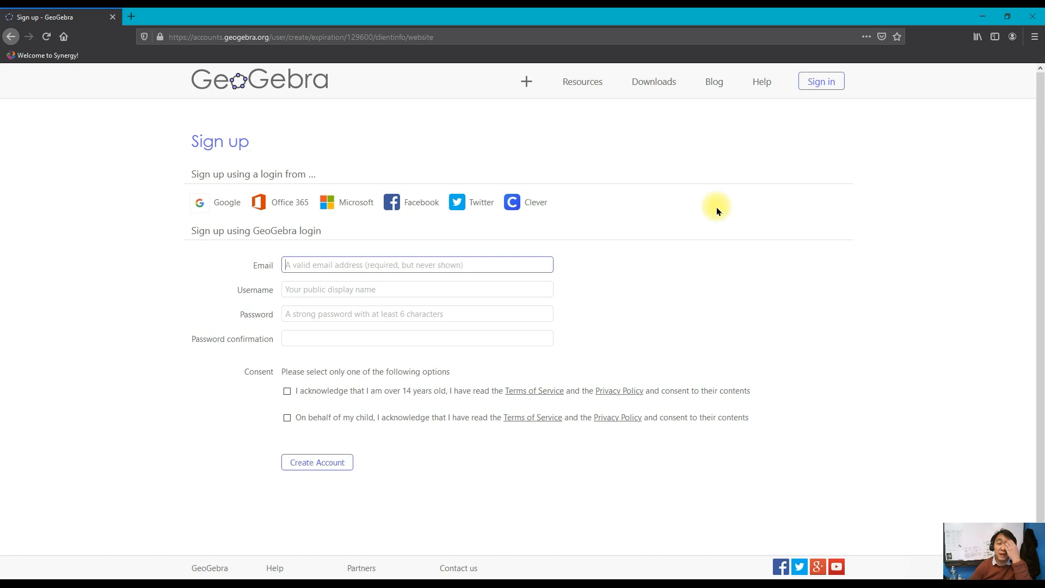
mouse_move(135, 262)
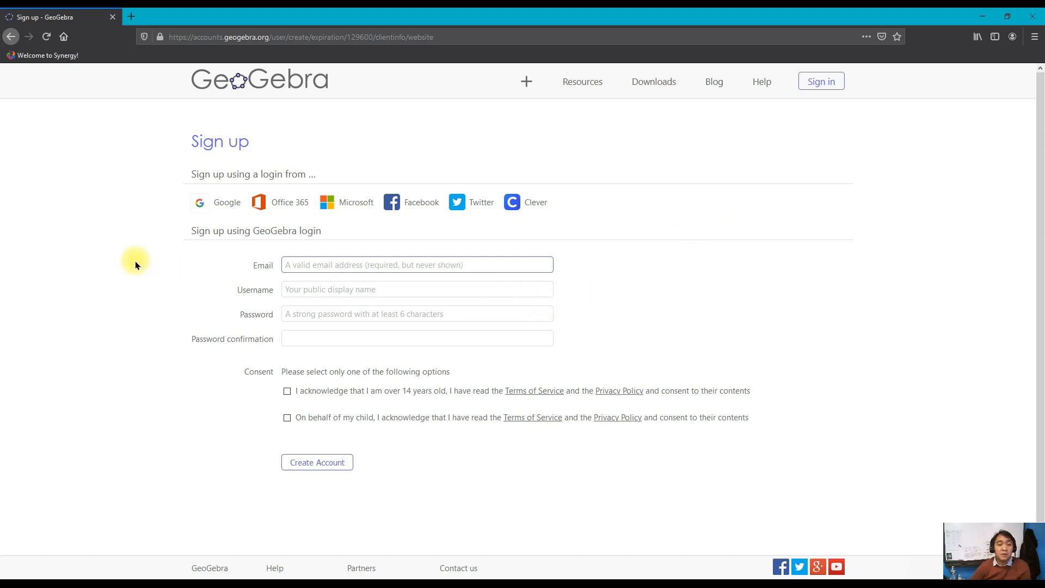
mouse_move(102, 227)
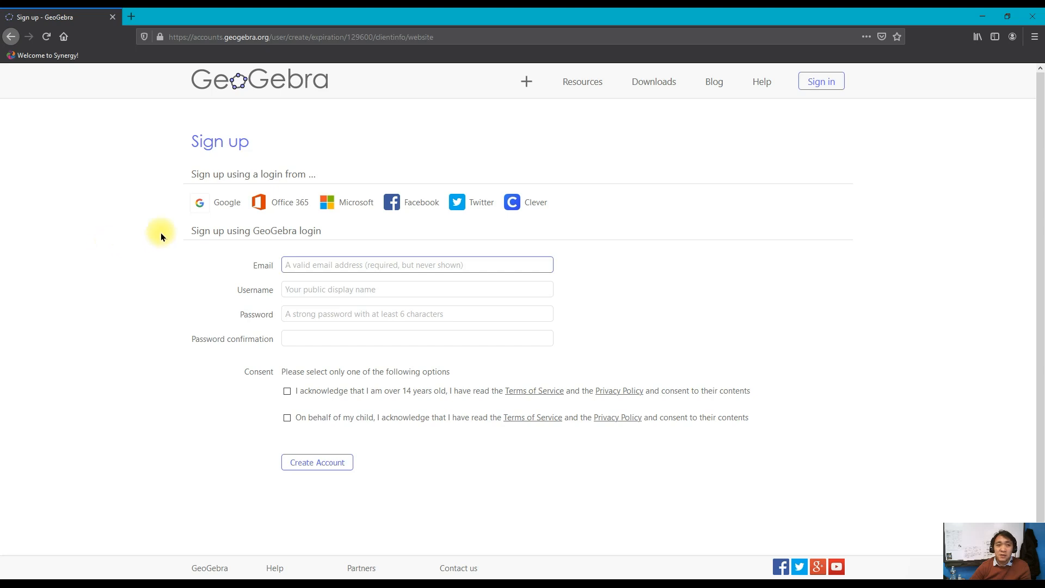
mouse_move(122, 257)
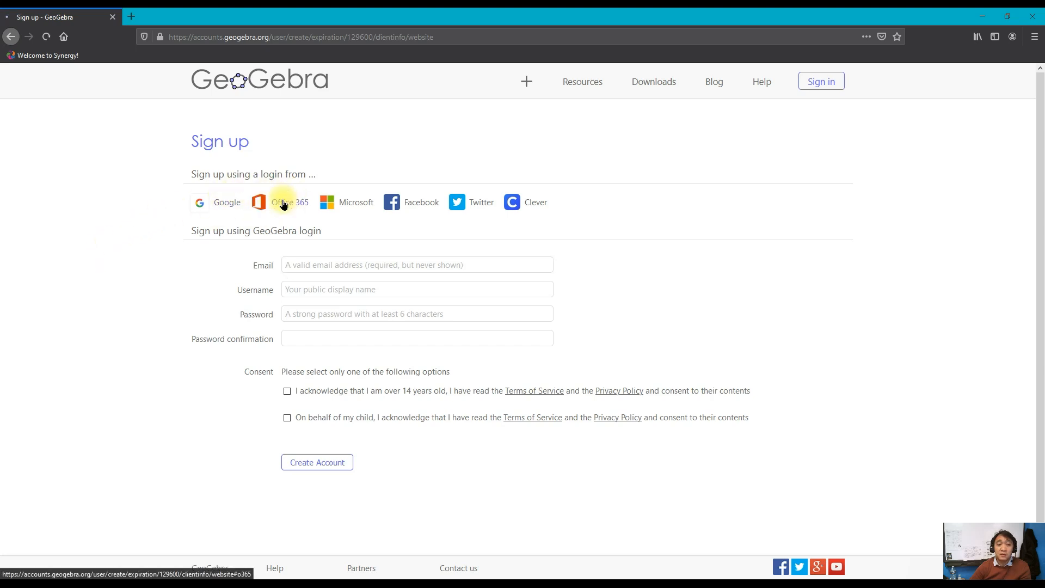
left_click(281, 203)
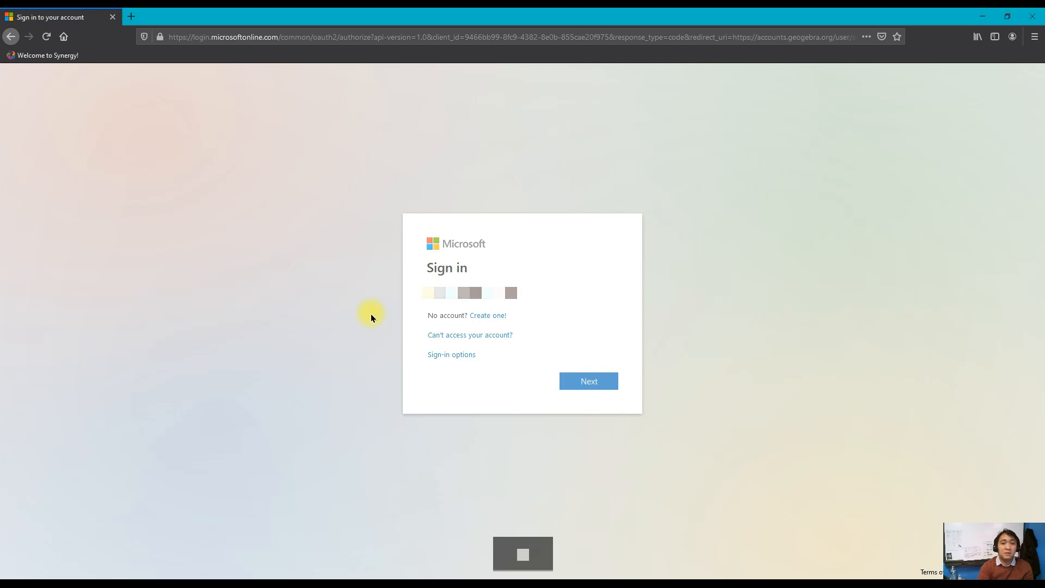
Step: Sign in with the school account's password and dismiss Firefox's save-login prompt
left_click(588, 381)
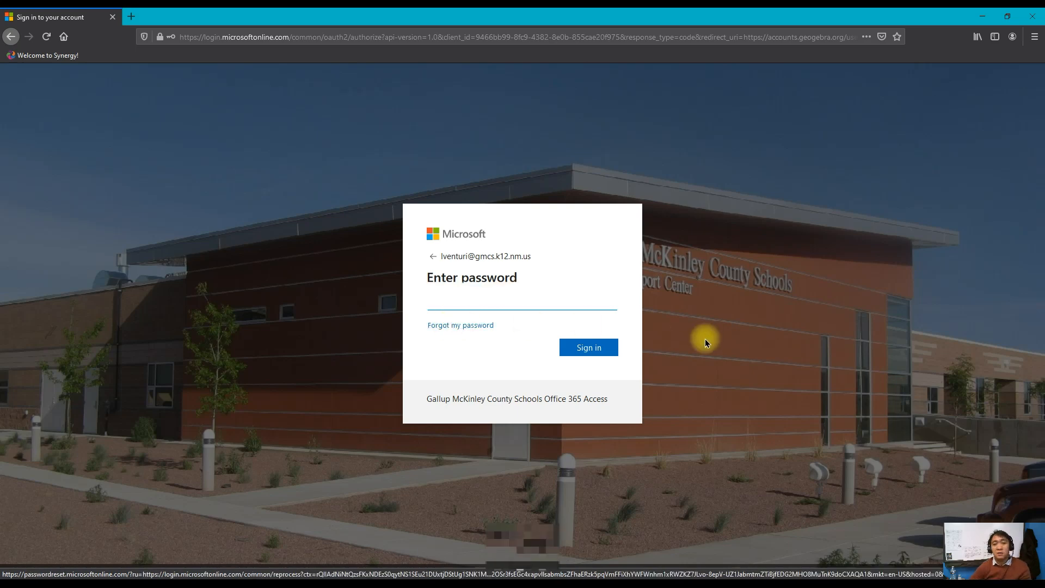
left_click(587, 346)
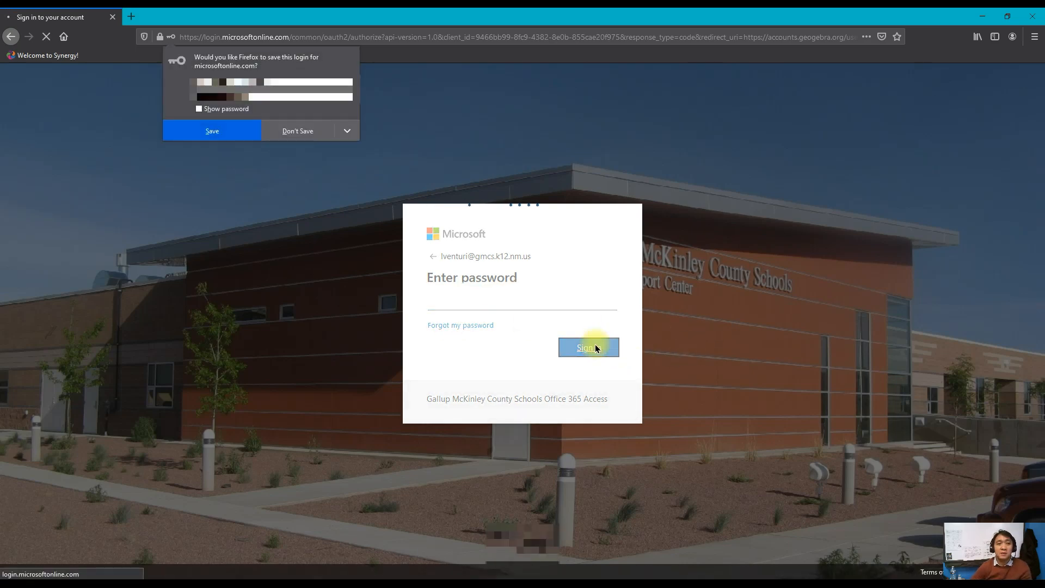
left_click(588, 348)
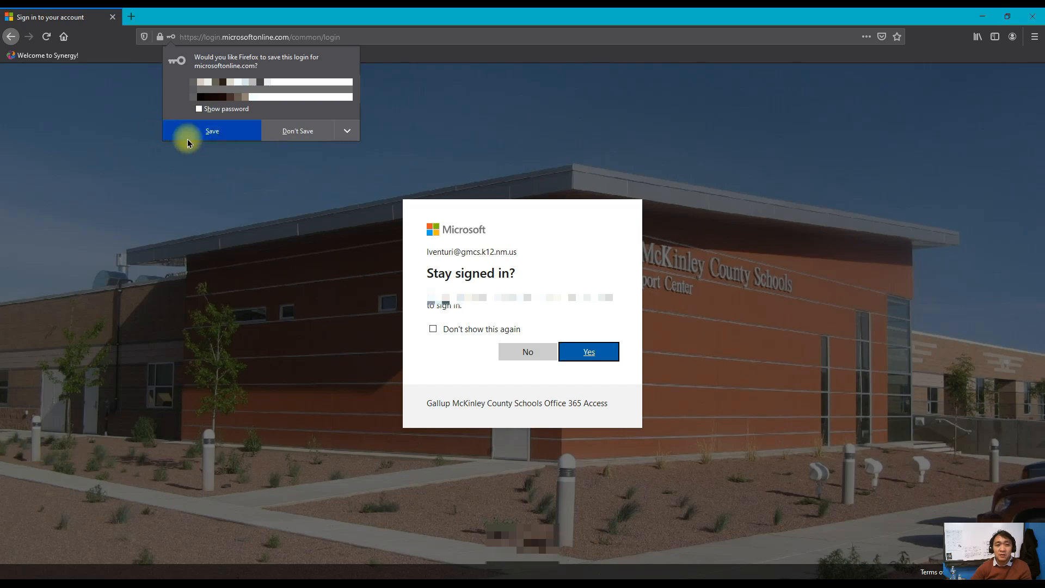
mouse_move(232, 162)
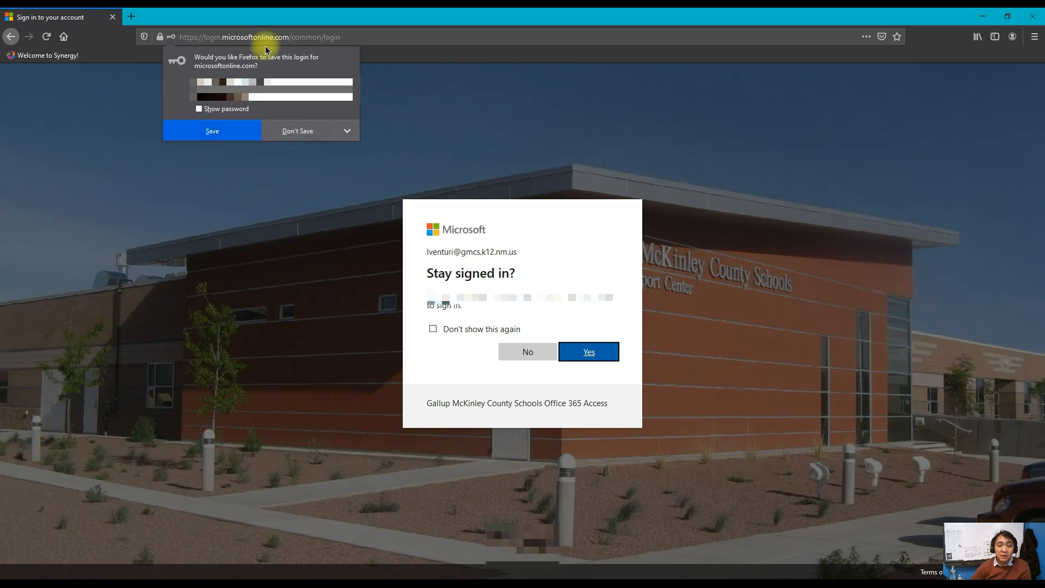
mouse_move(299, 174)
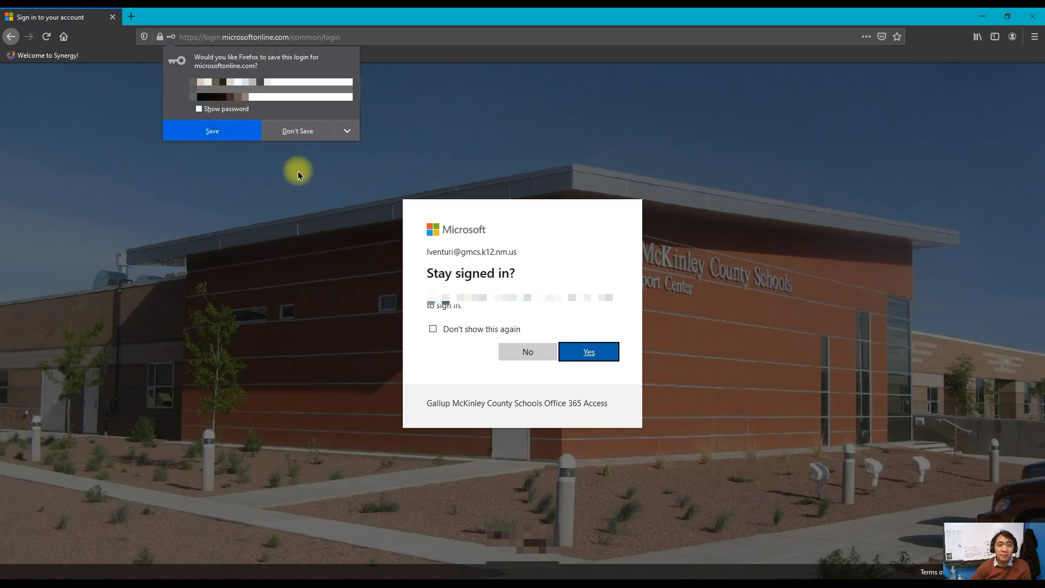
left_click(212, 130)
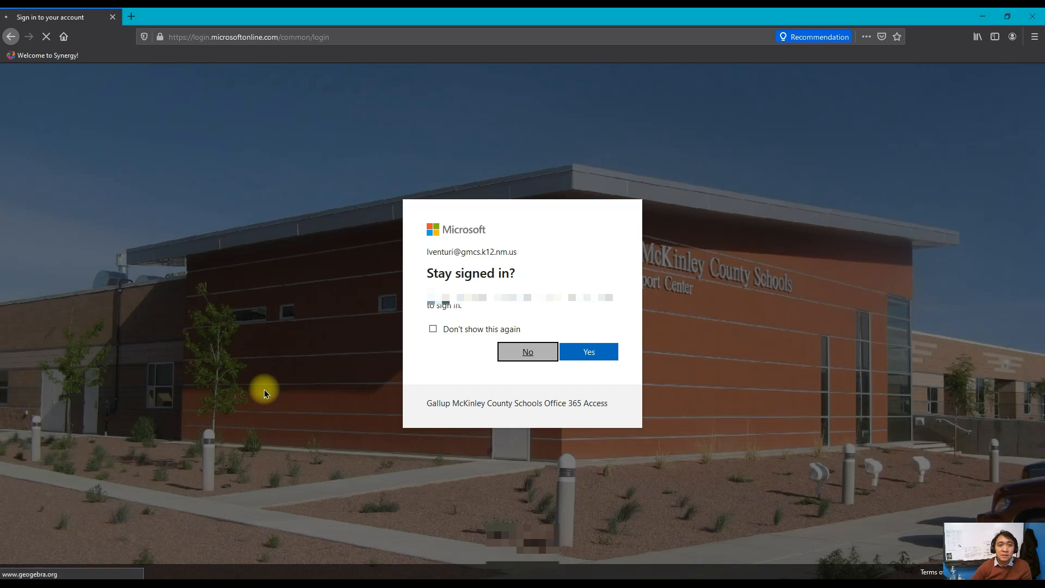
Step: Decline 'Stay signed in?' and land on the GeoGebra home page with the profile avatar shown
left_click(588, 352)
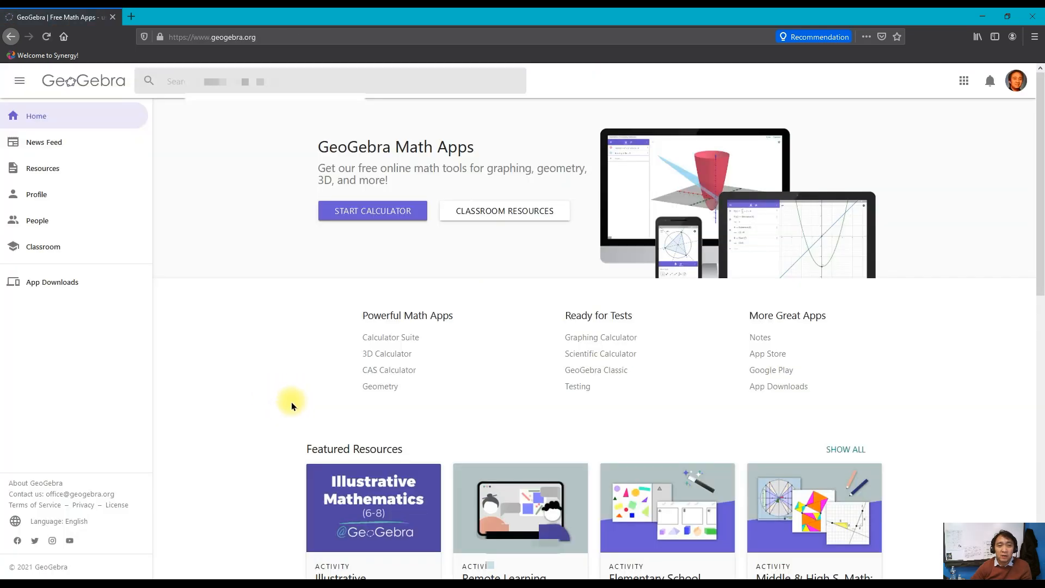
mouse_move(996, 109)
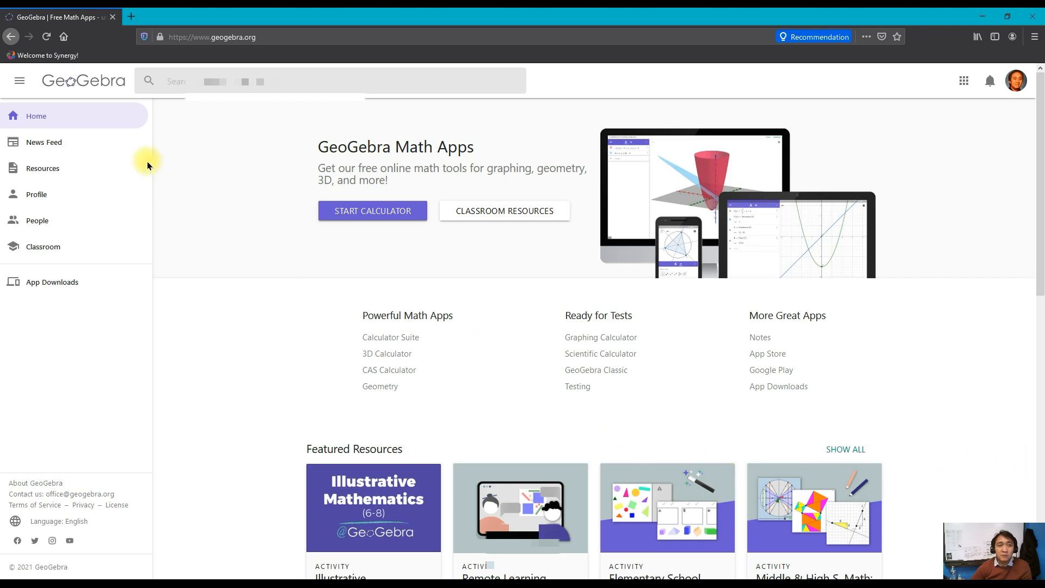
mouse_move(35, 116)
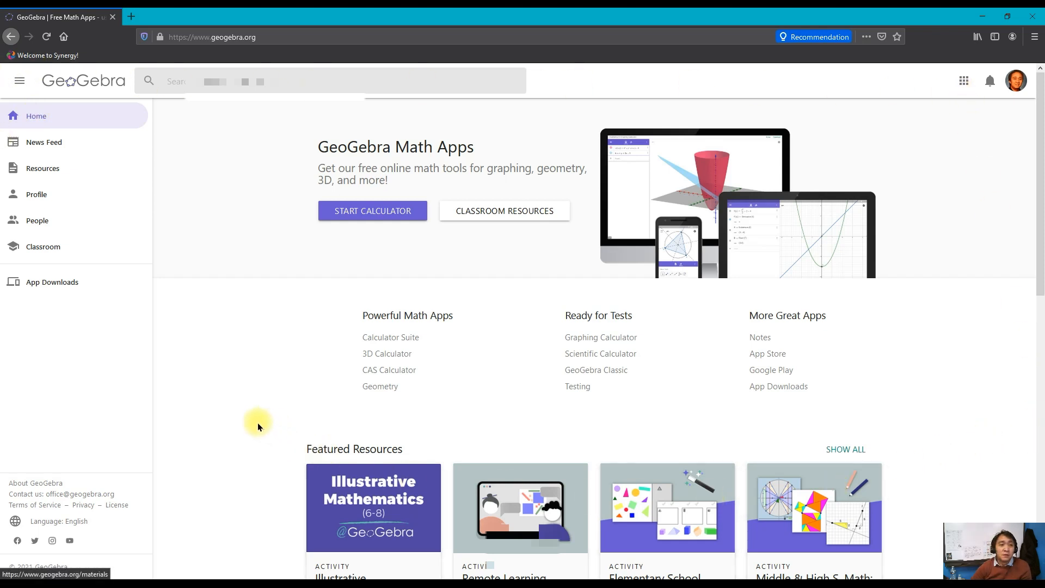
mouse_move(235, 398)
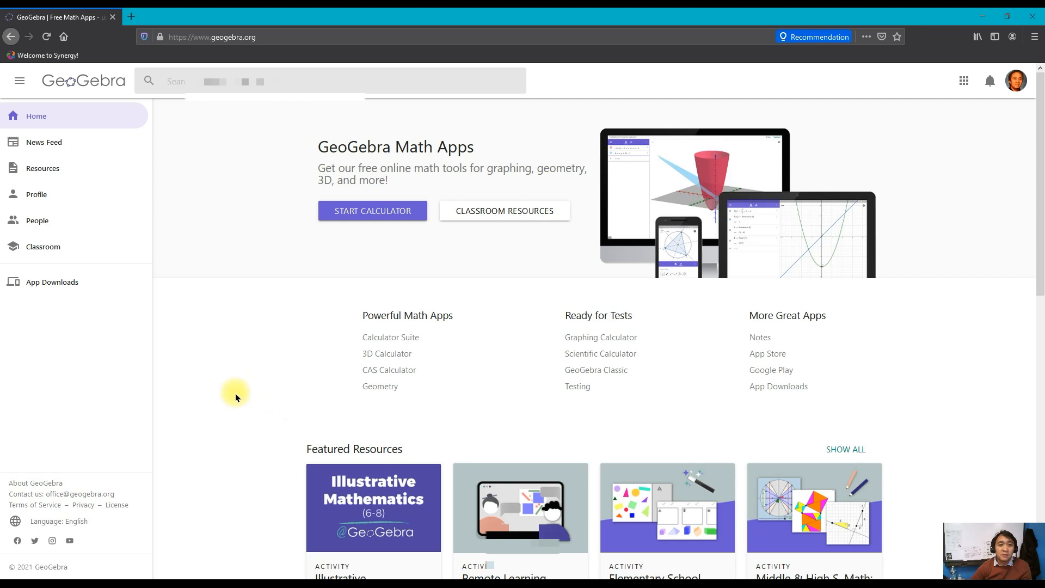
mouse_move(224, 402)
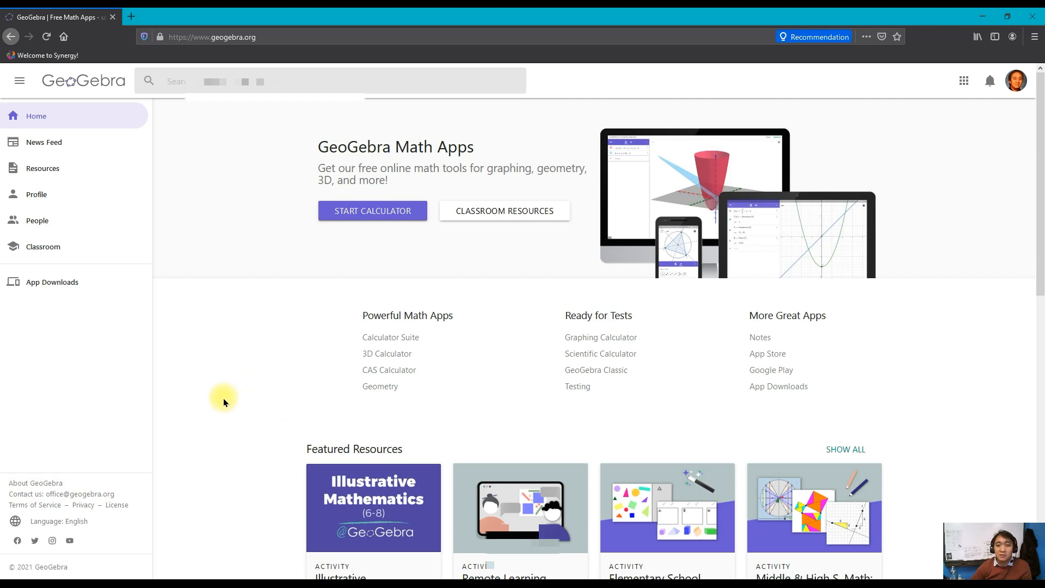